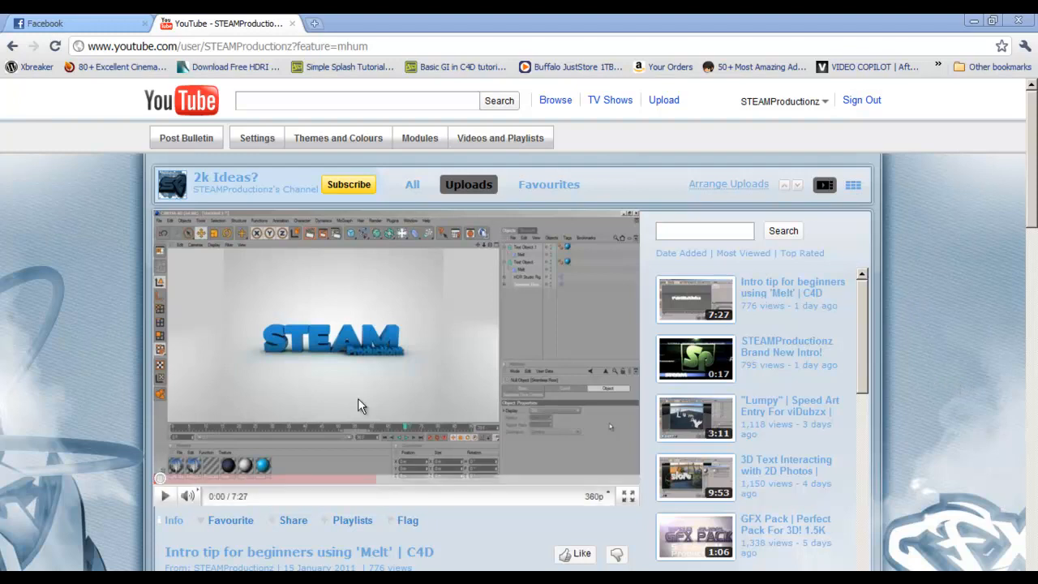
pyautogui.moveTo(120, 376)
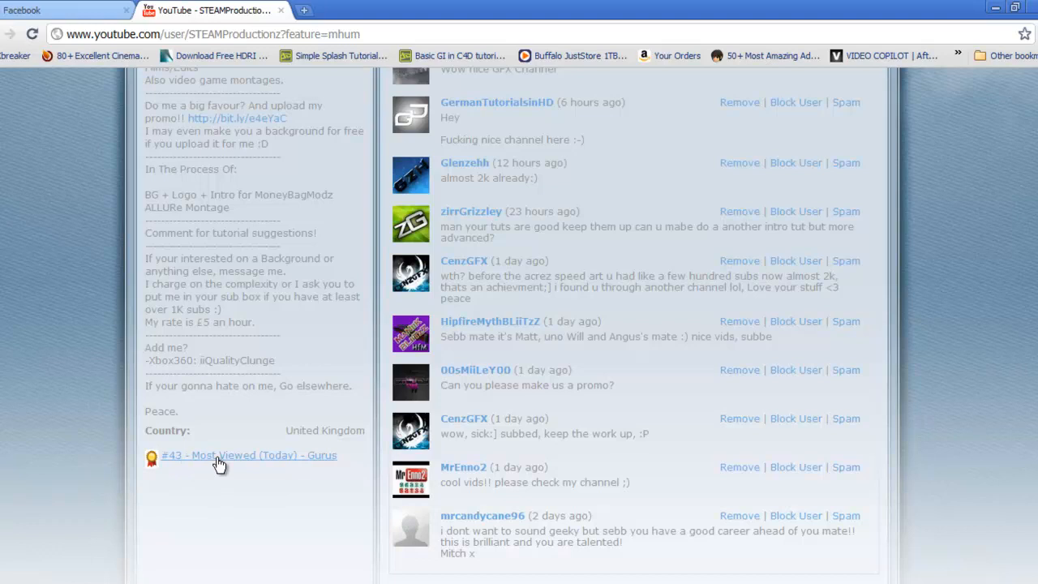
pyautogui.moveTo(218, 483)
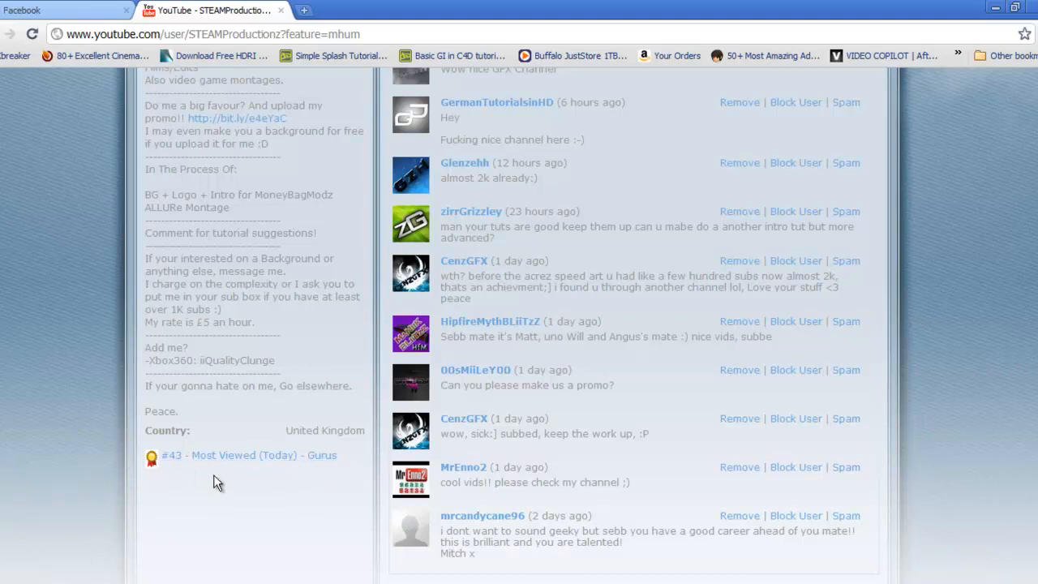
pyautogui.scroll(3)
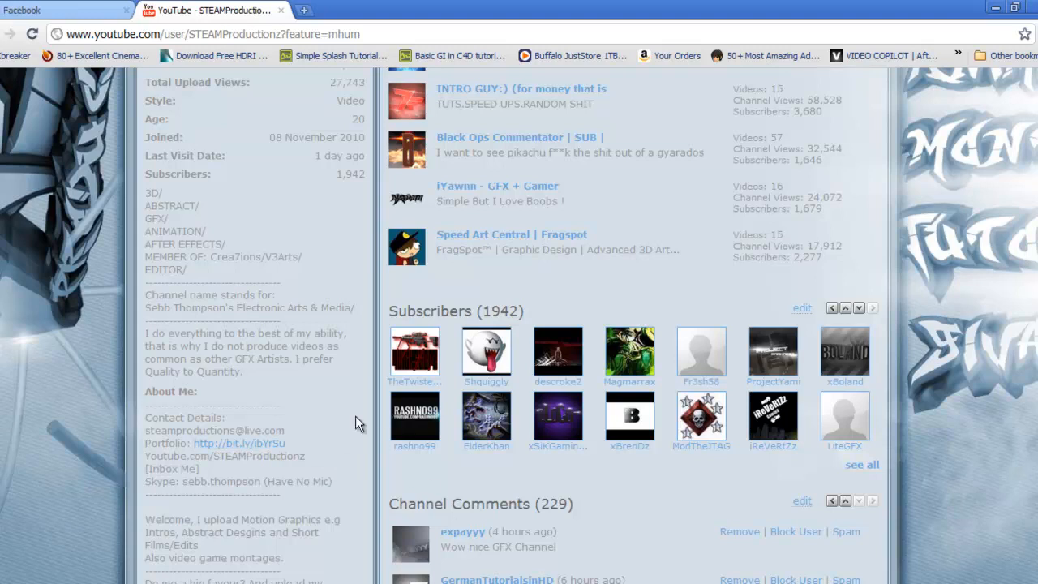
pyautogui.moveTo(397, 328)
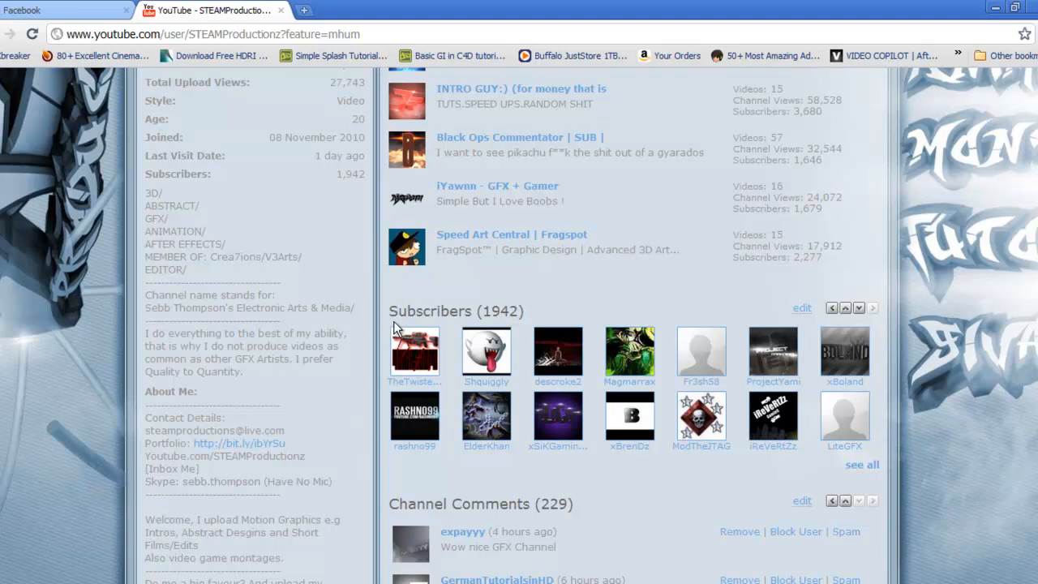
pyautogui.moveTo(503, 316)
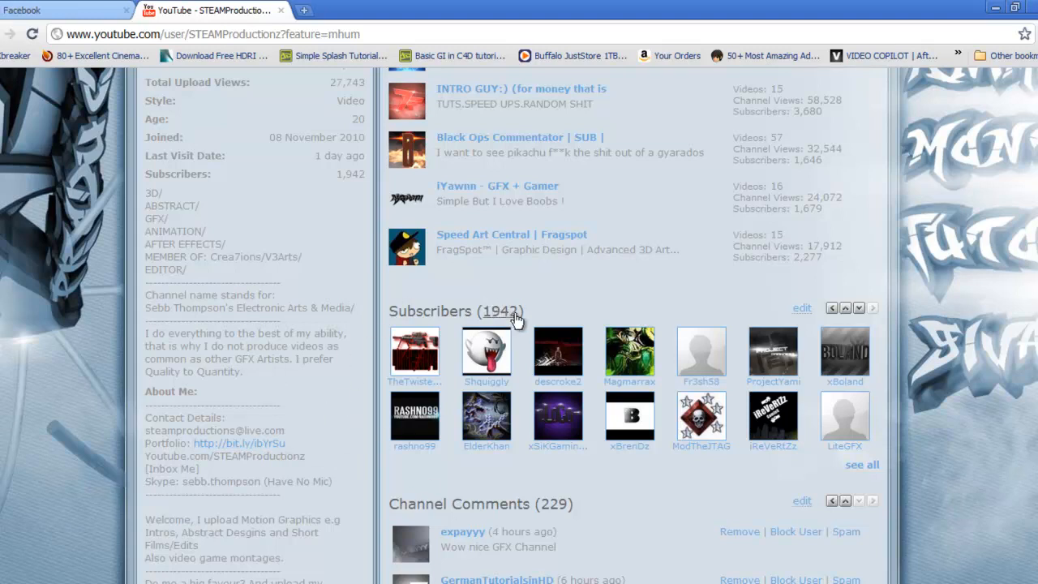
pyautogui.moveTo(373, 376)
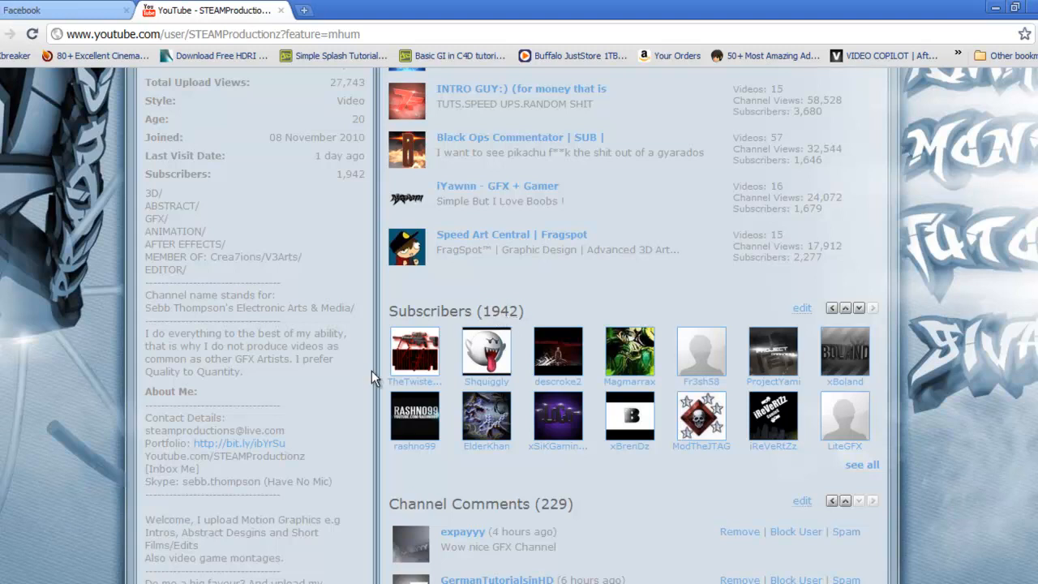
pyautogui.scroll(3)
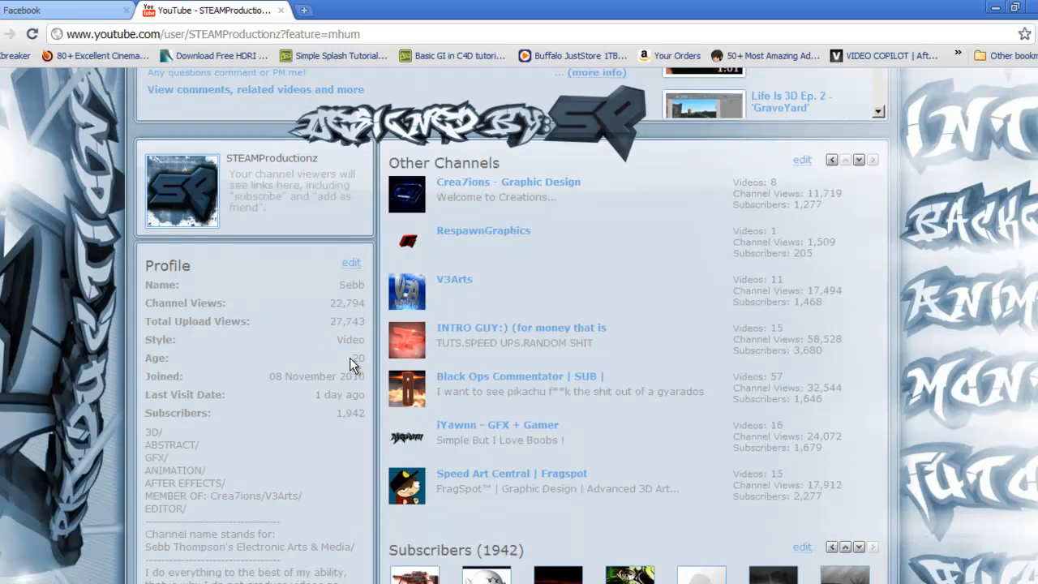
pyautogui.scroll(-3)
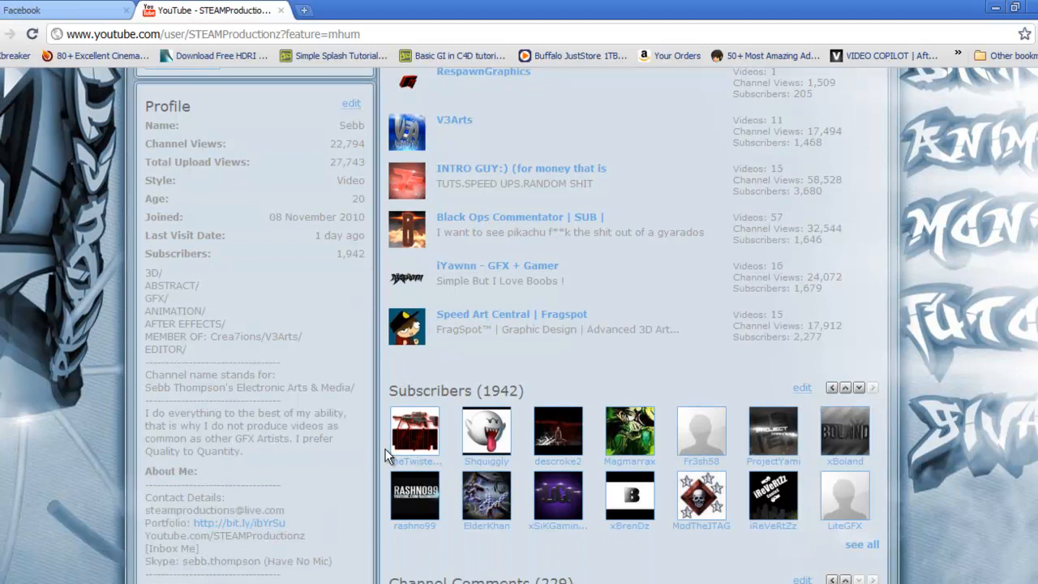
pyautogui.scroll(-3)
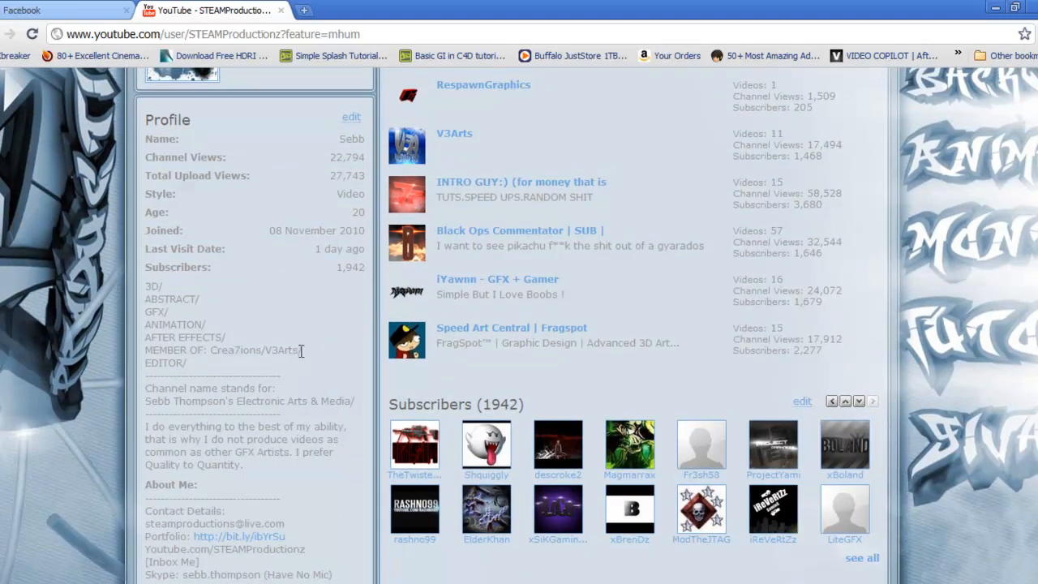
pyautogui.moveTo(317, 361)
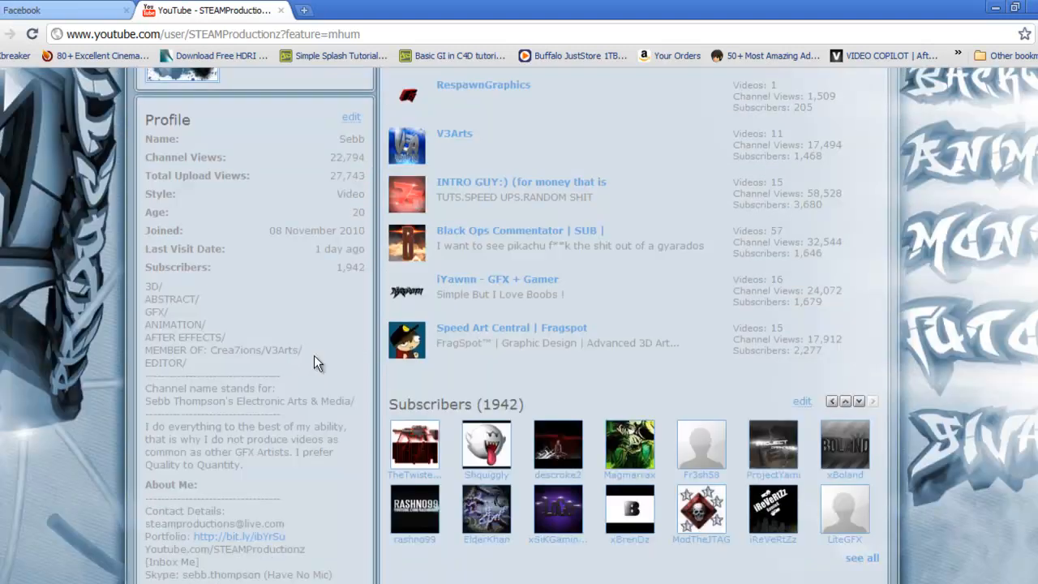
pyautogui.moveTo(457, 403)
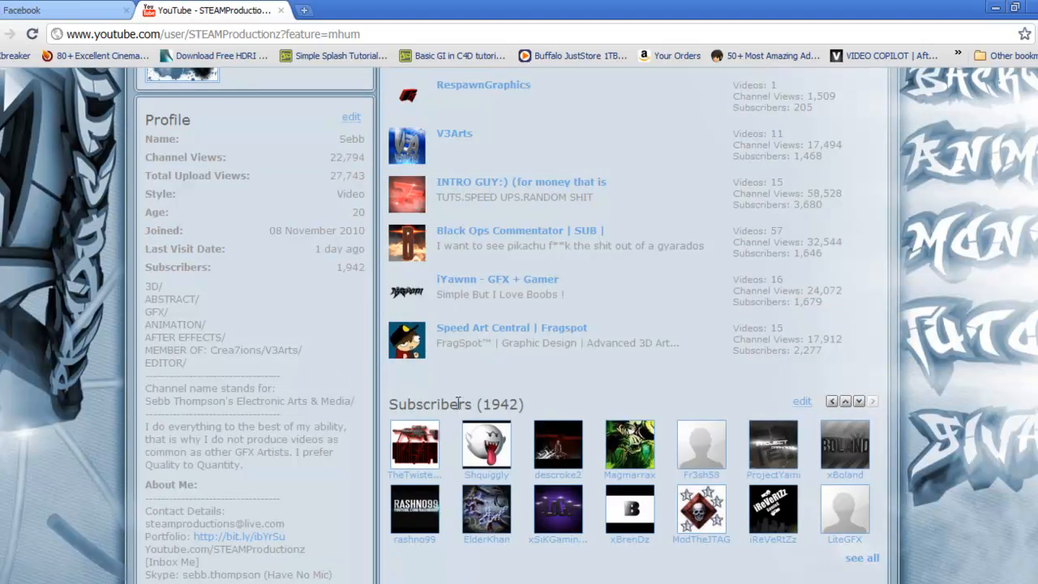
pyautogui.moveTo(915, 474)
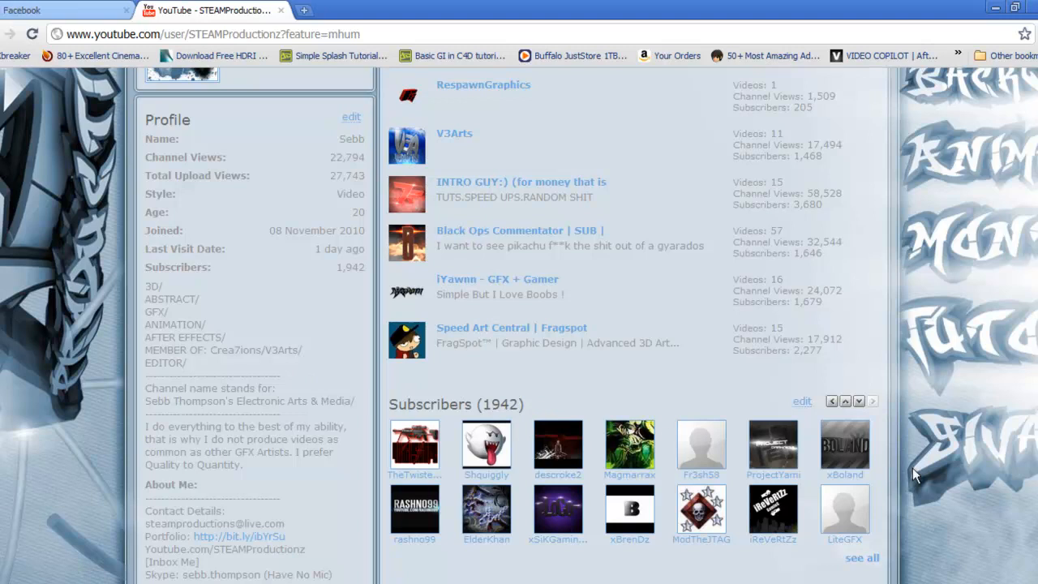
pyautogui.moveTo(444, 361)
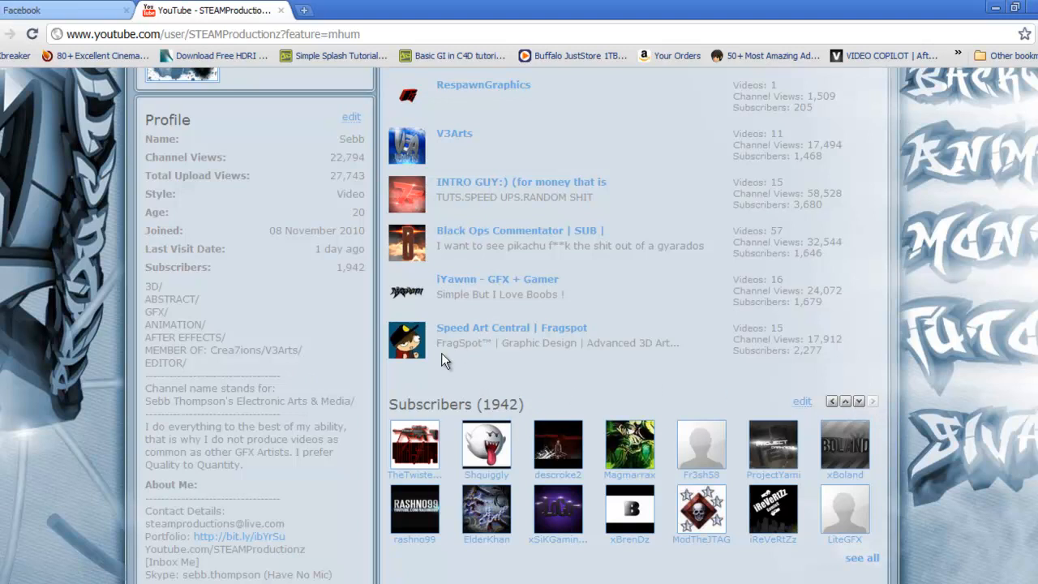
pyautogui.moveTo(492, 249)
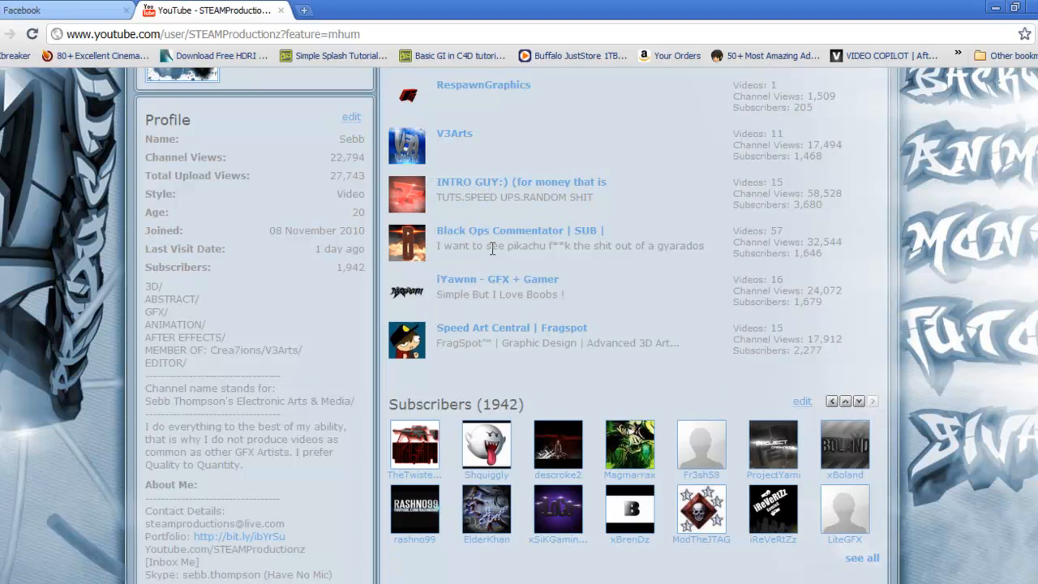